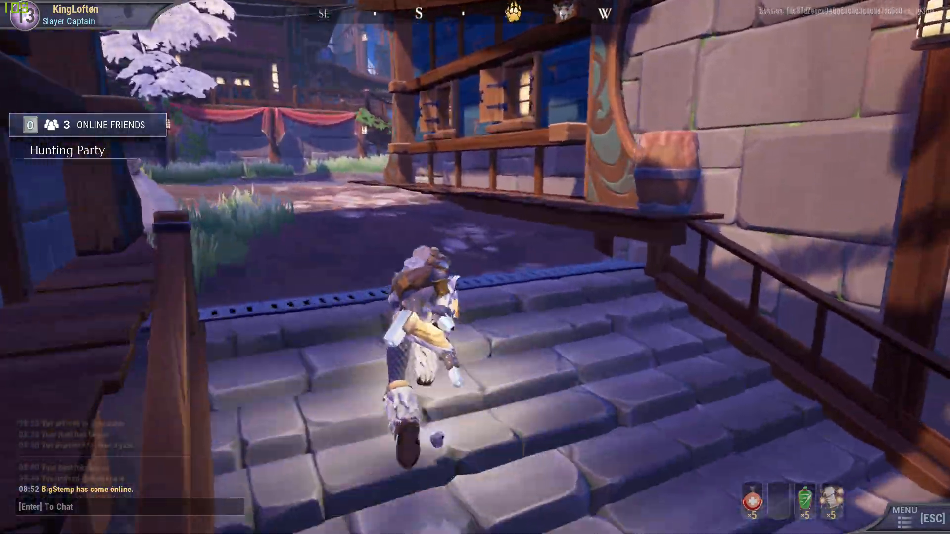
Step: Check the game's video settings menu, then exit it
key("Escape")
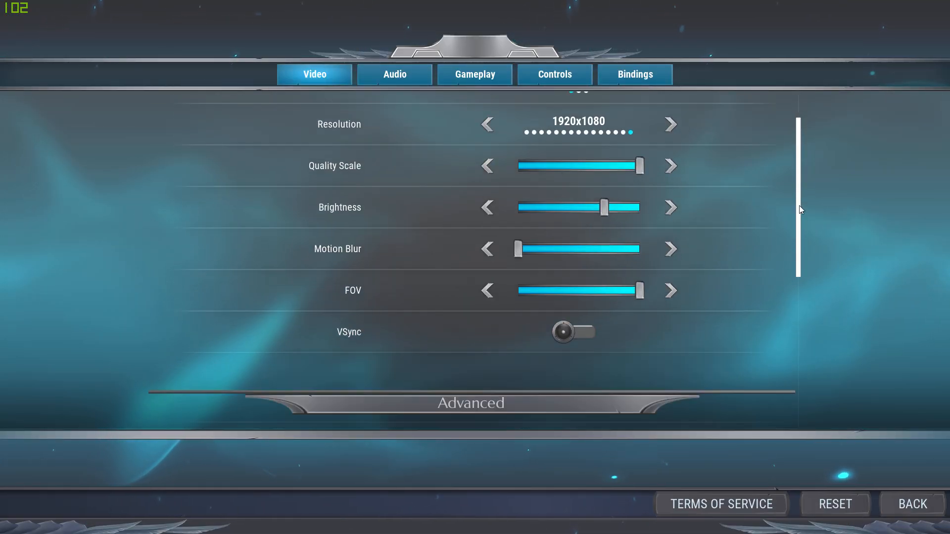
scroll("down", 3)
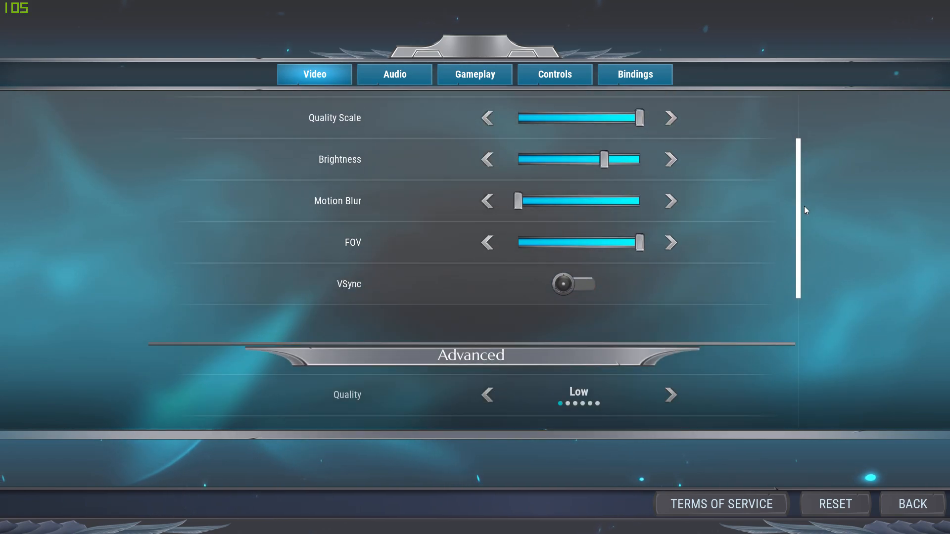
scroll("up", 3)
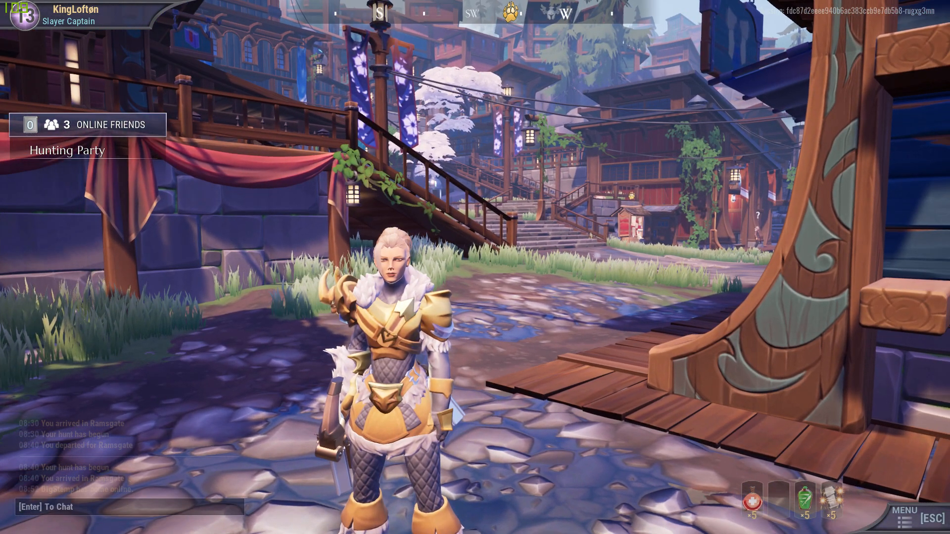
key("Escape")
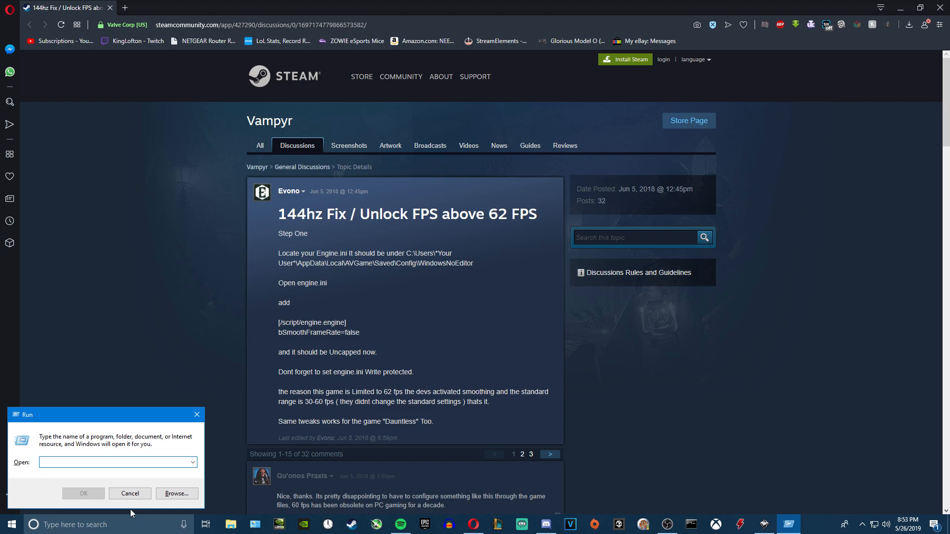
Step: Run %appdata%, go up to AppData, and enter the Local folder
type("%appdata")
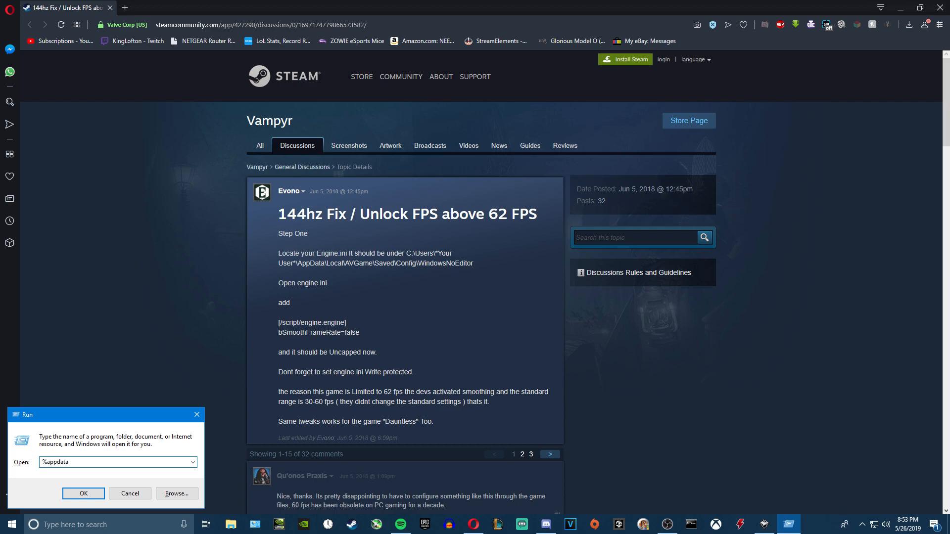
type("%")
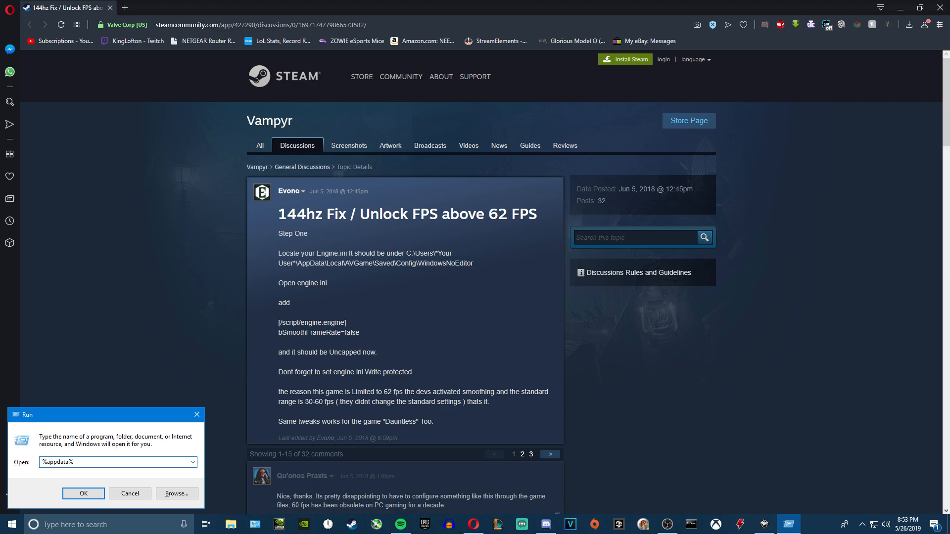
left_click(83, 494)
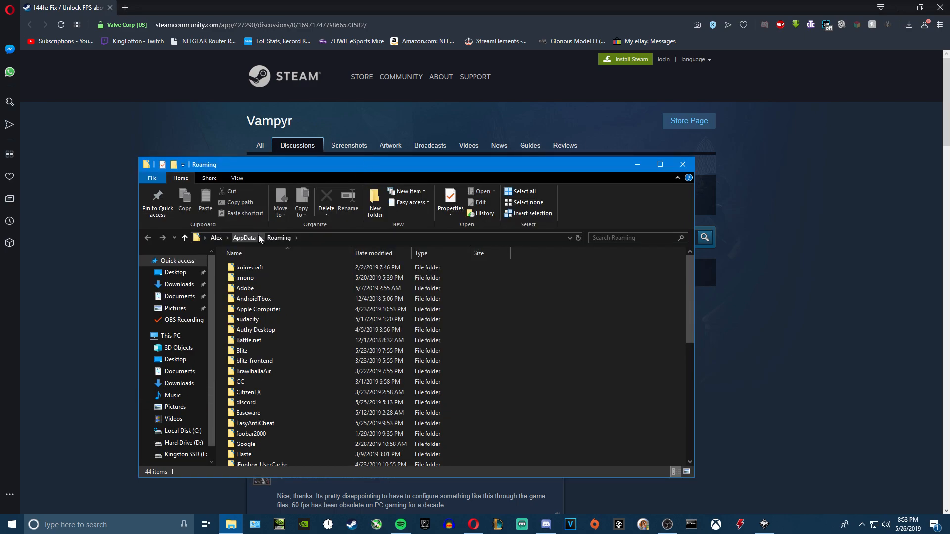
left_click(244, 238)
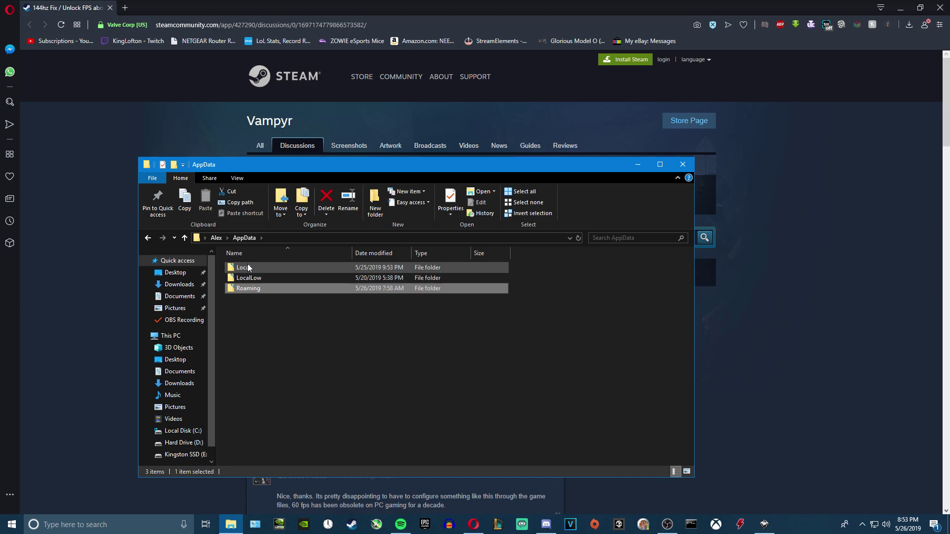
double_click(243, 267)
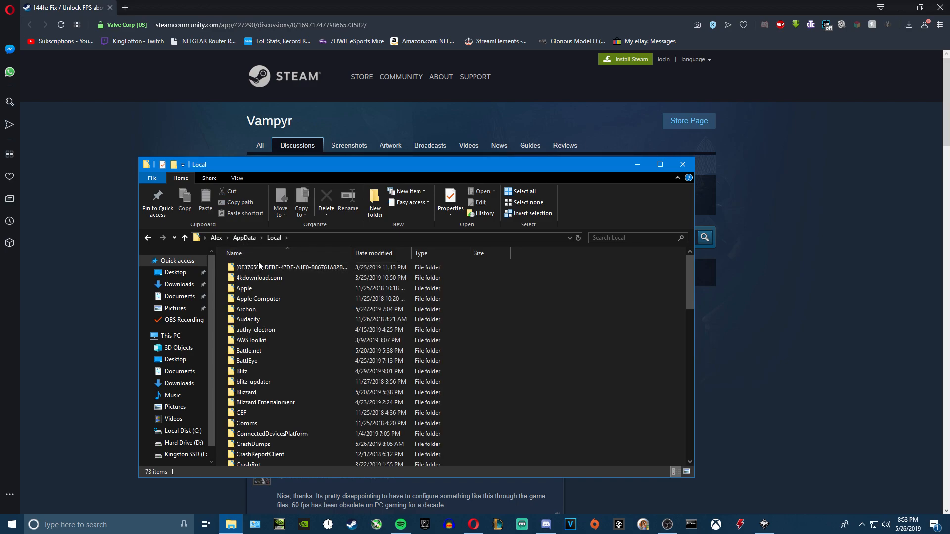
Step: Browse to Archon's Config > WindowsClient folder and bring up Engine.ini's options
scroll("down", 3)
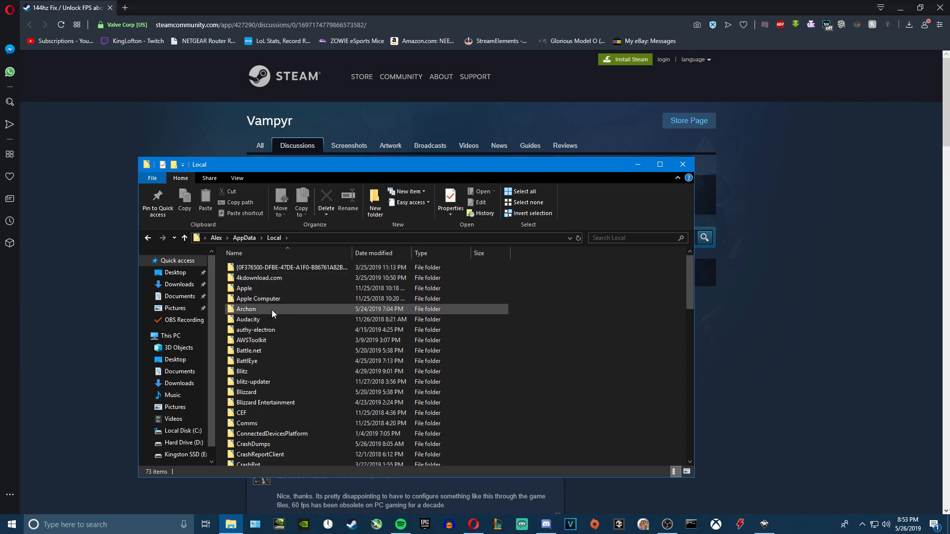
double_click(246, 309)
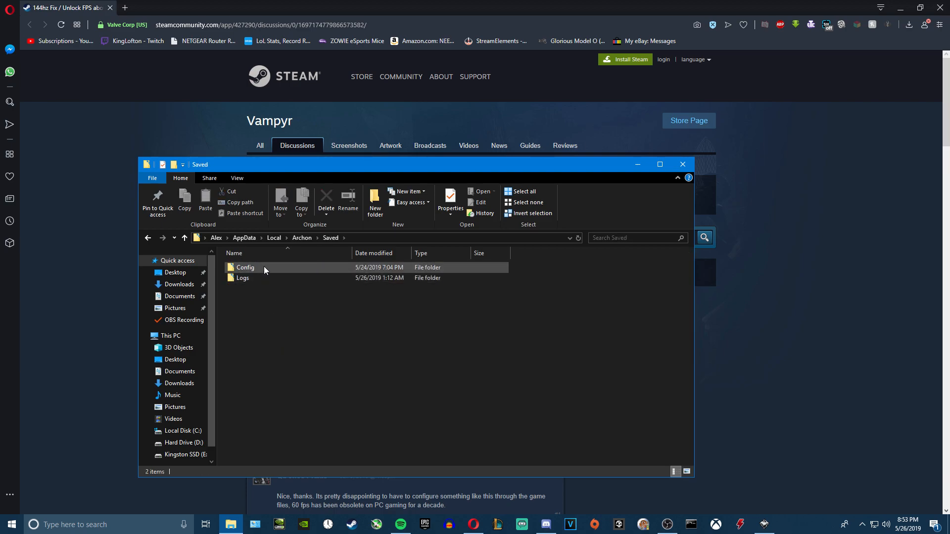
double_click(245, 268)
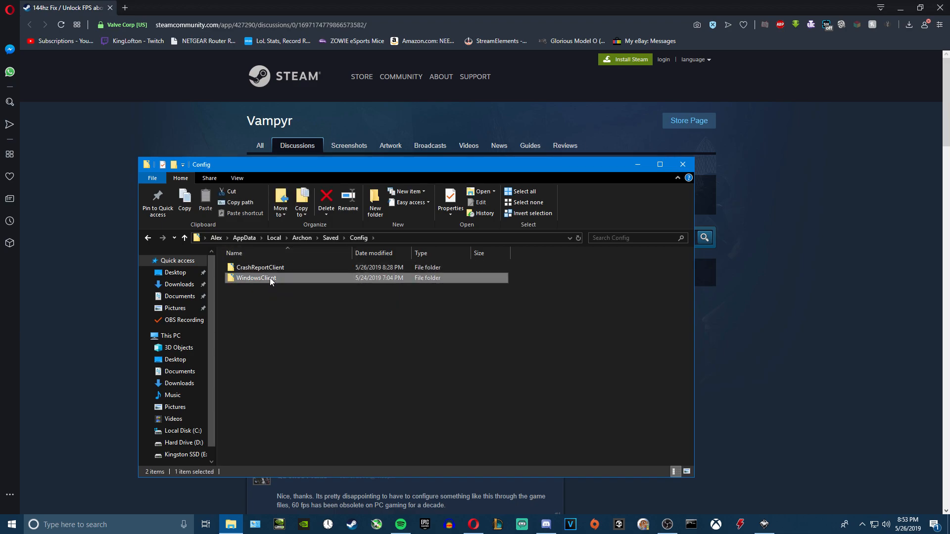
double_click(256, 277)
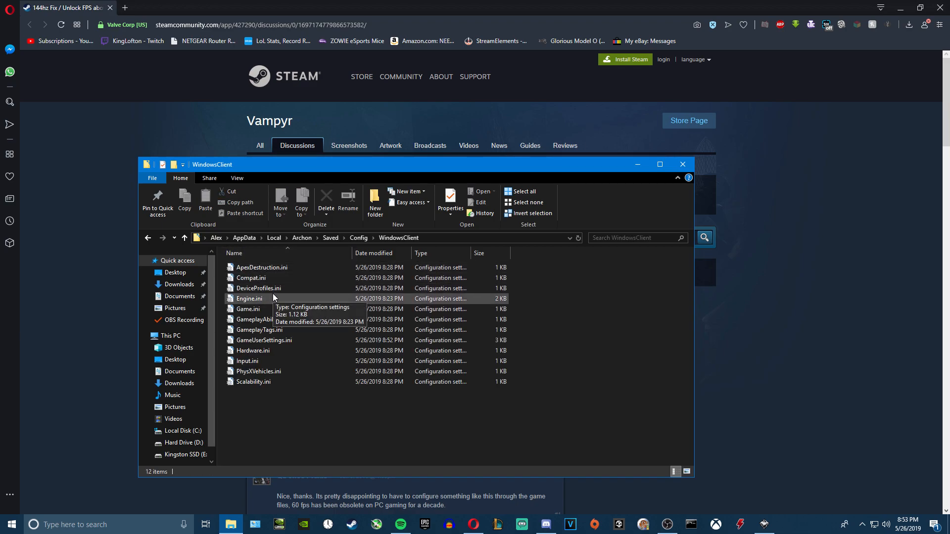
right_click(271, 299)
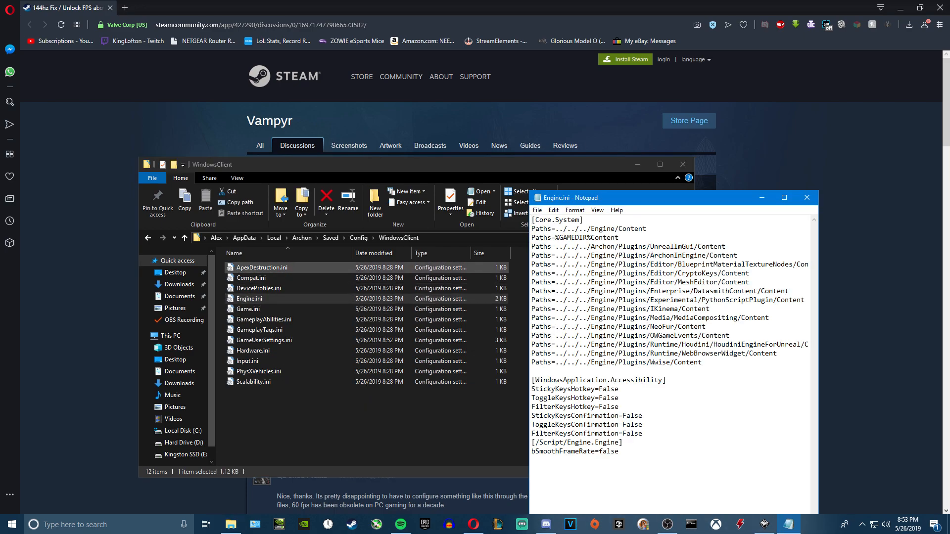
Step: Add [/Script/Engine.Engine] with bSmoothFrameRate=false to Engine.ini from the guide, then close it
left_click(807, 197)
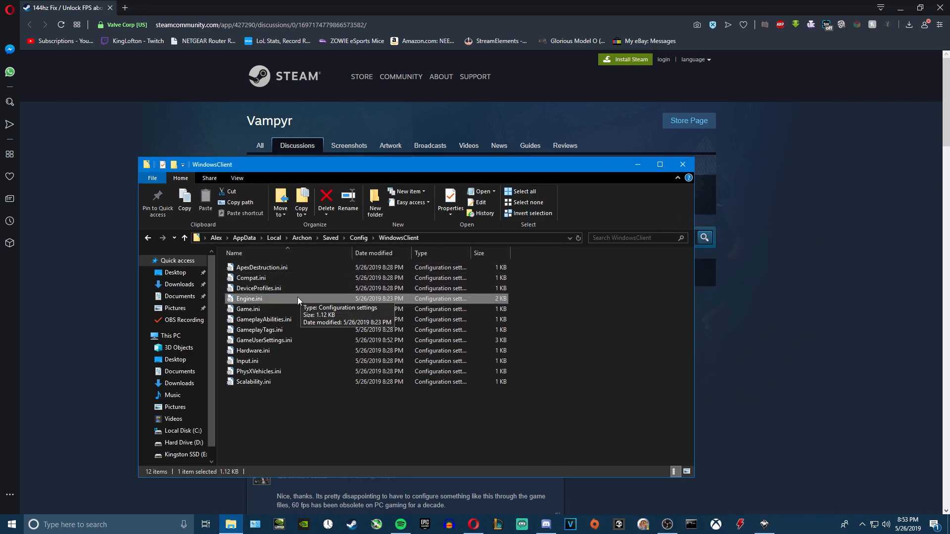
double_click(249, 298)
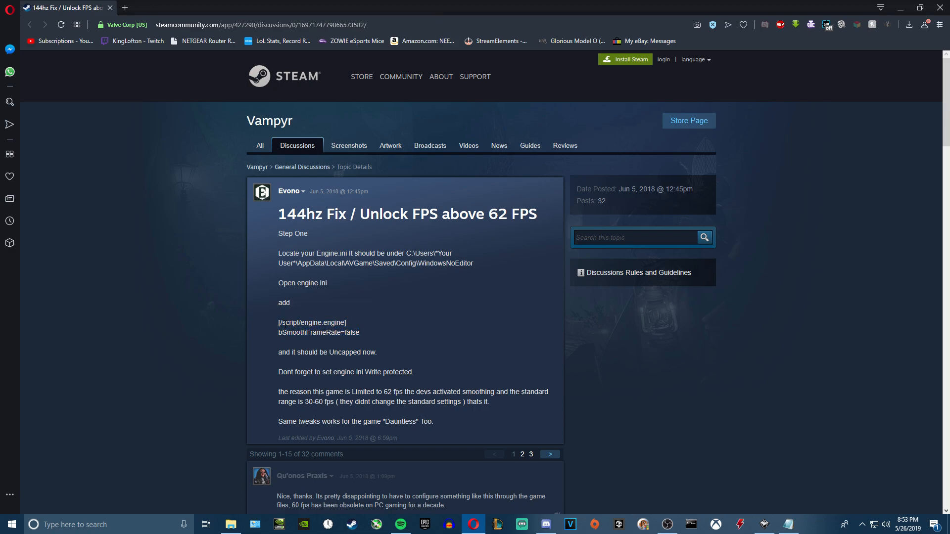
mouse_move(362, 340)
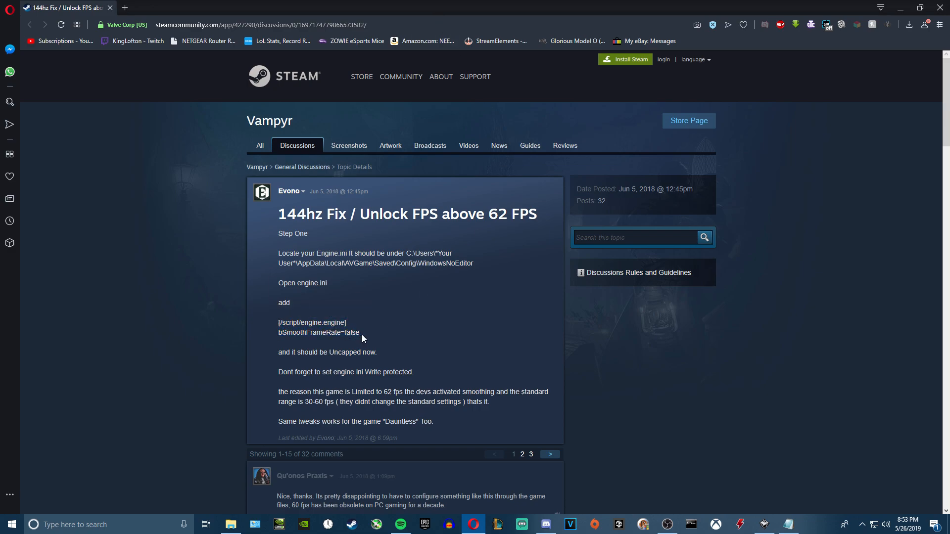
left_click_drag(279, 322, 359, 332)
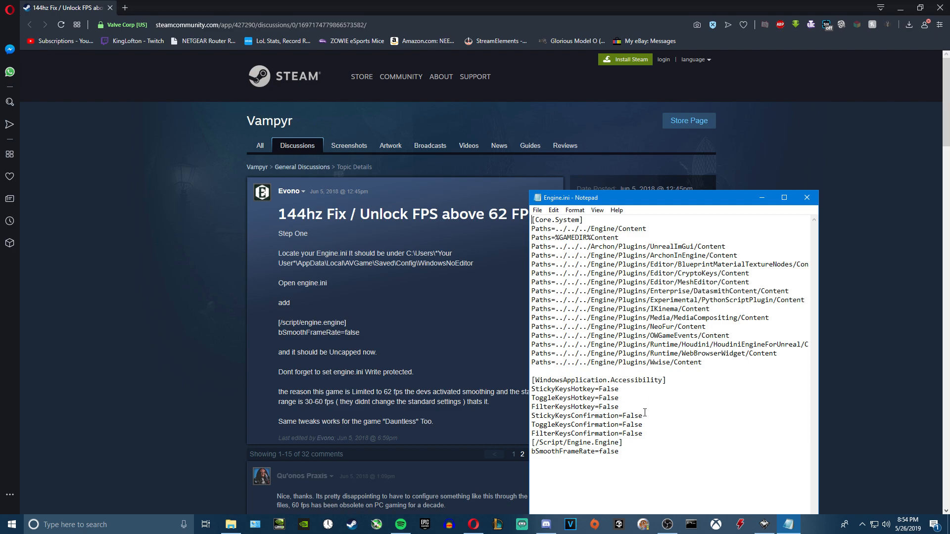
double_click(611, 452)
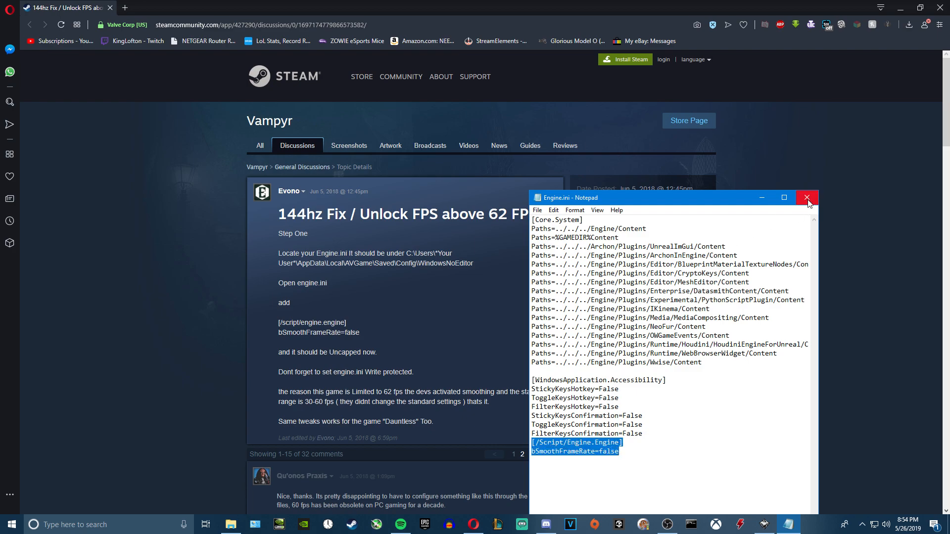
left_click(808, 197)
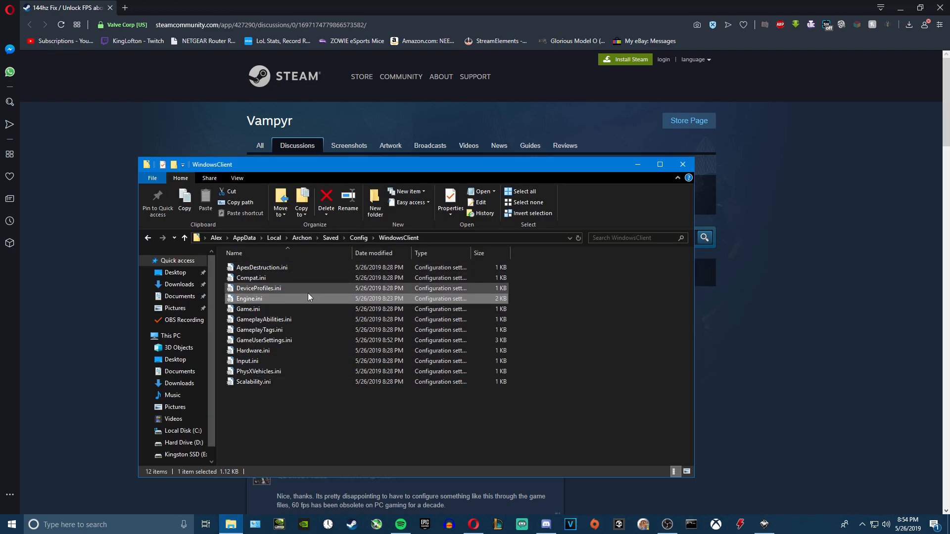
Step: Confirm Engine.ini is read-only in its Properties, then select the forum guide's web address
left_click(450, 196)
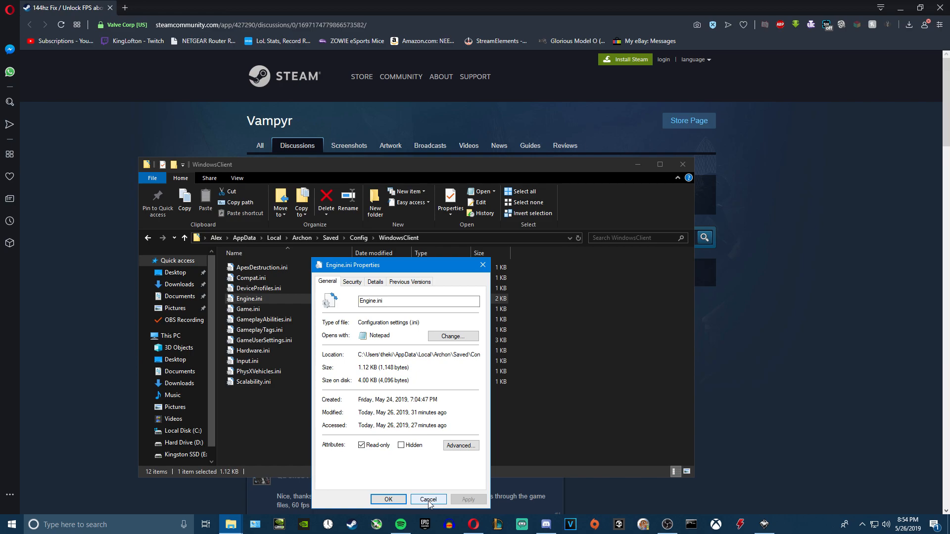
left_click(428, 499)
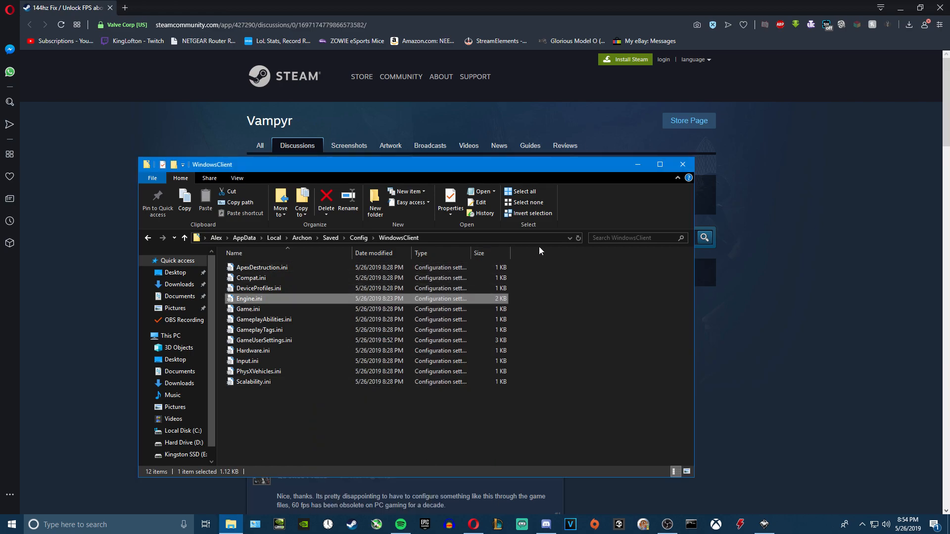
mouse_move(482, 187)
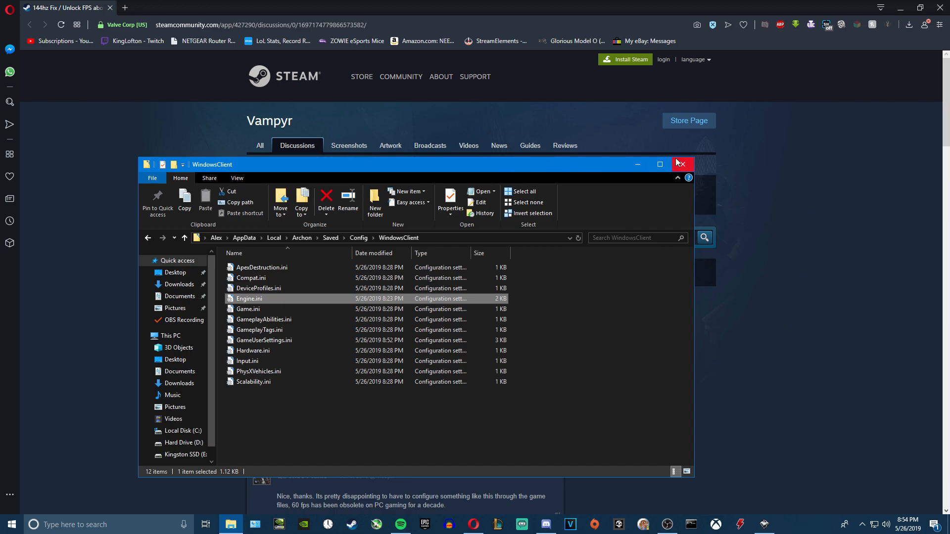
mouse_move(683, 164)
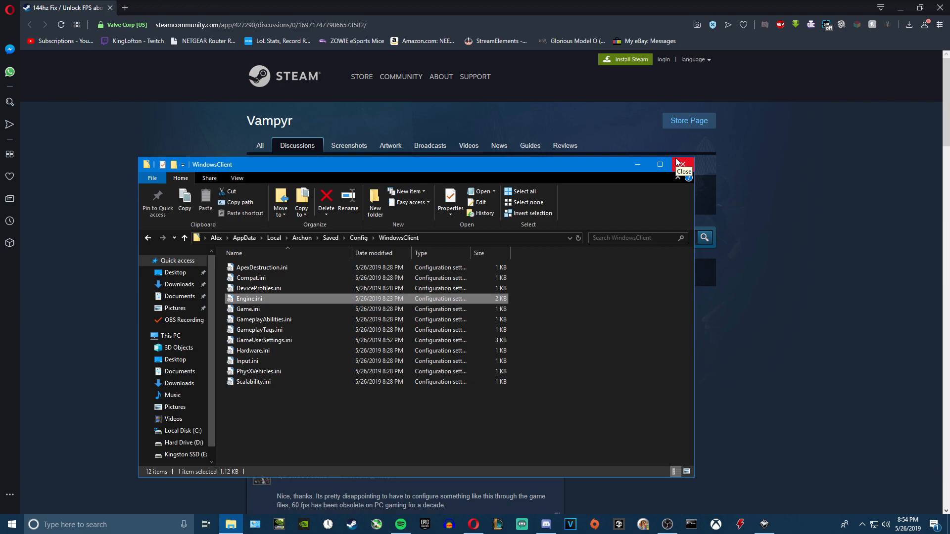
mouse_move(681, 163)
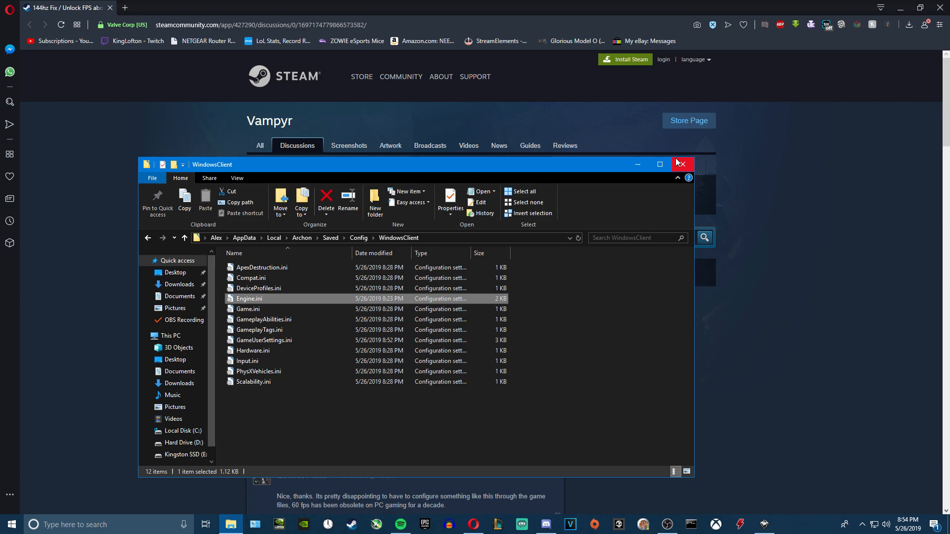
mouse_move(683, 155)
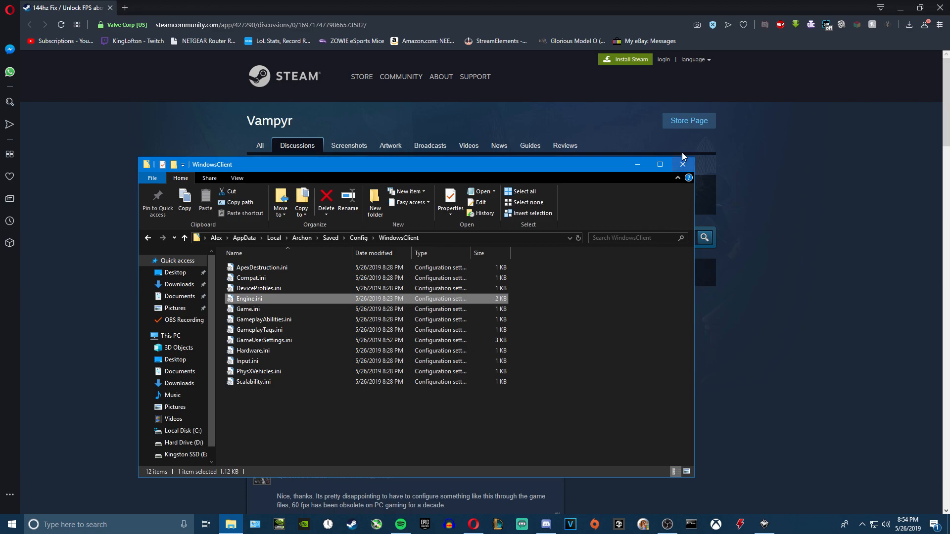
left_click(683, 164)
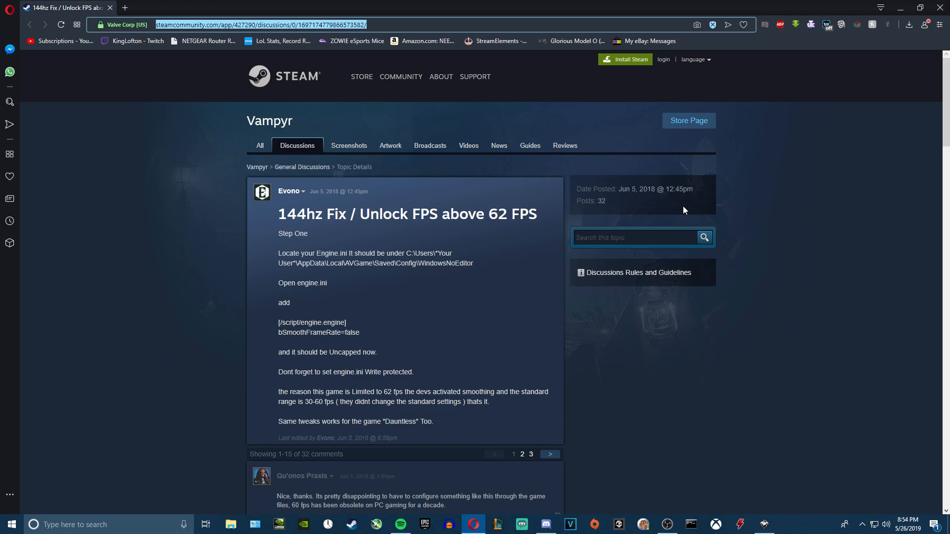